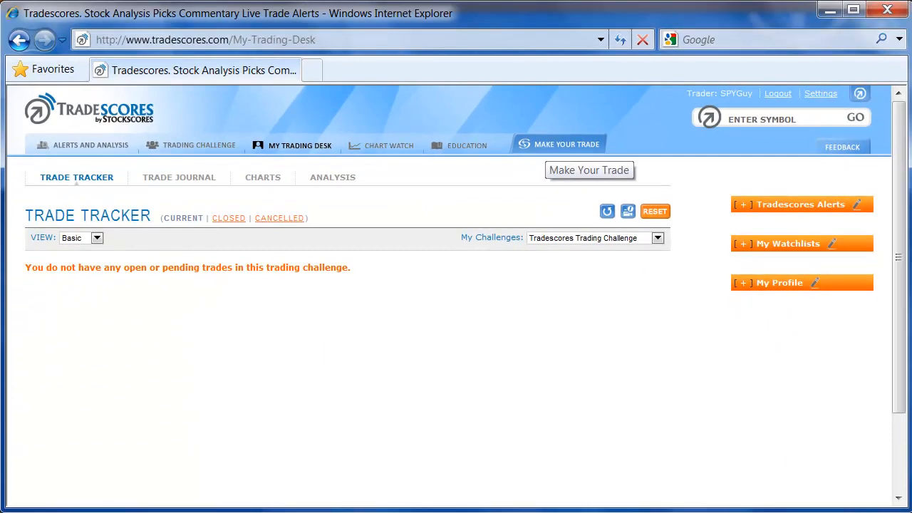
Start a new trade ticket and choose AAPL - Apple Inc as the symbol, quoted at $300.98
left_click(567, 144)
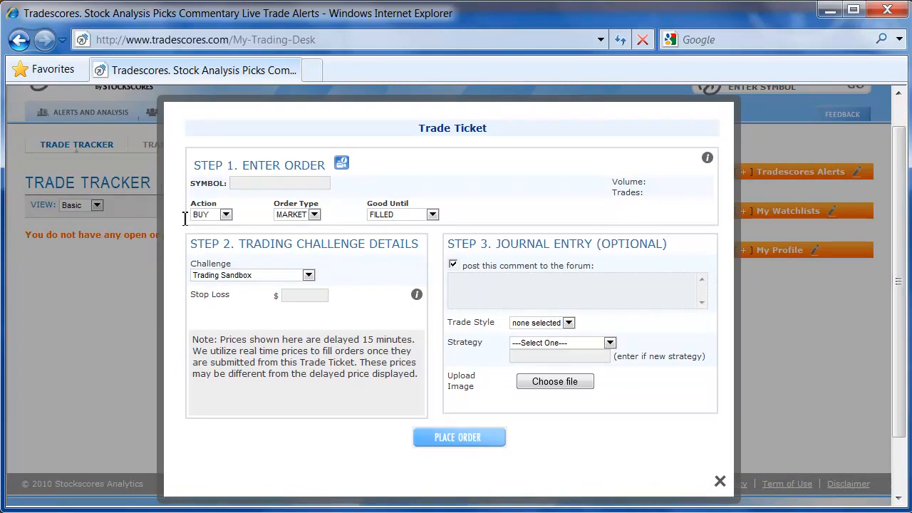
left_click(278, 182)
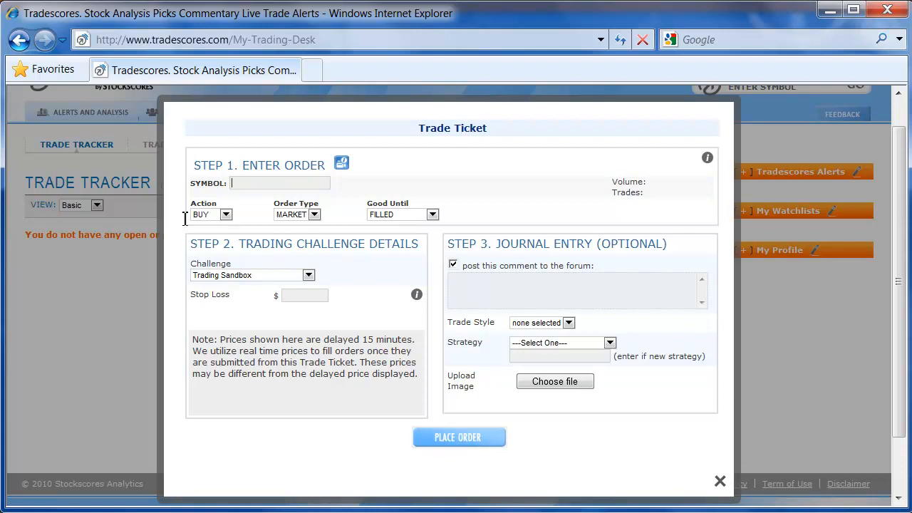
type("aapl")
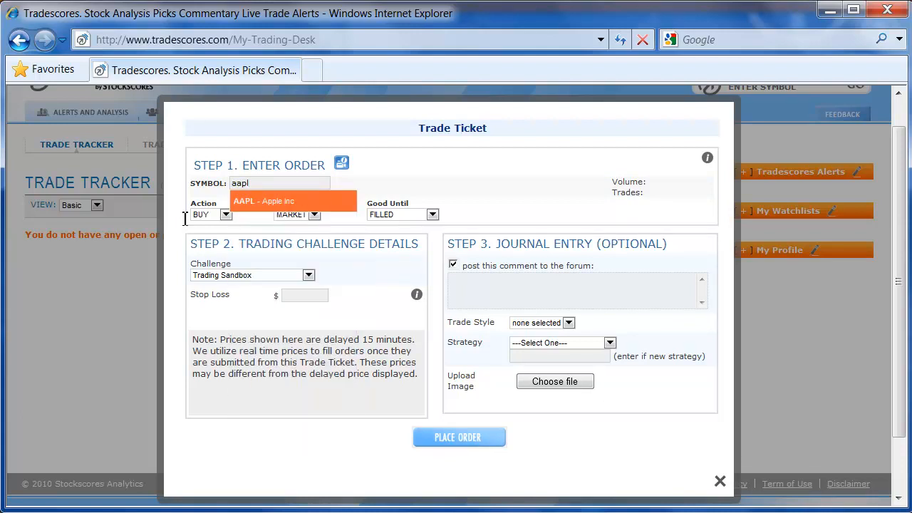
left_click(264, 201)
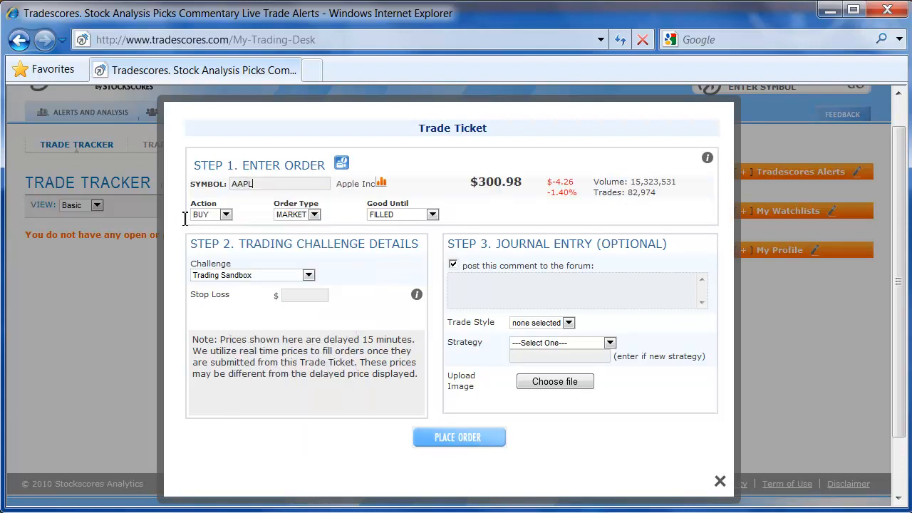
left_click(225, 213)
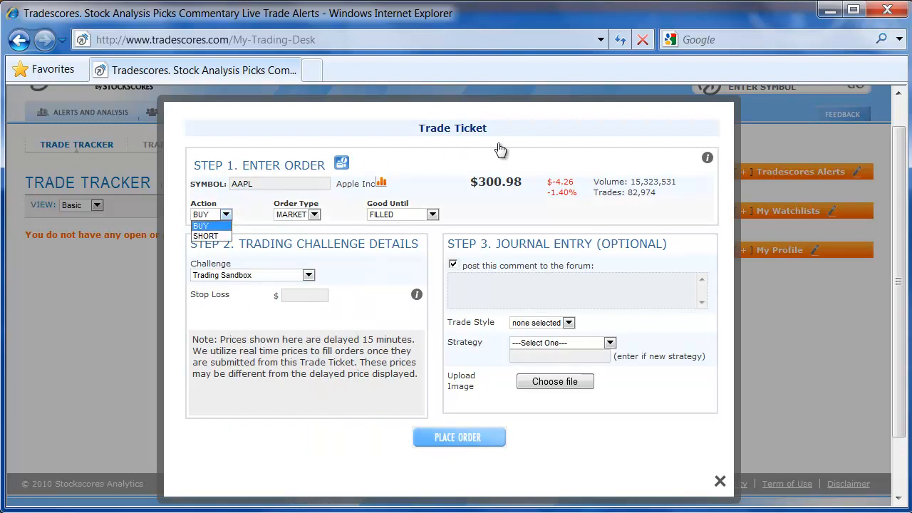
left_click(207, 225)
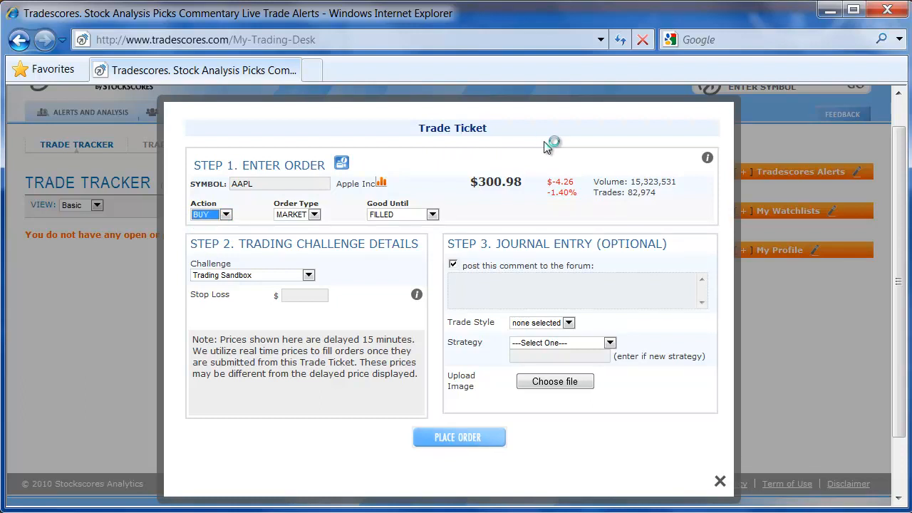
mouse_move(794, 193)
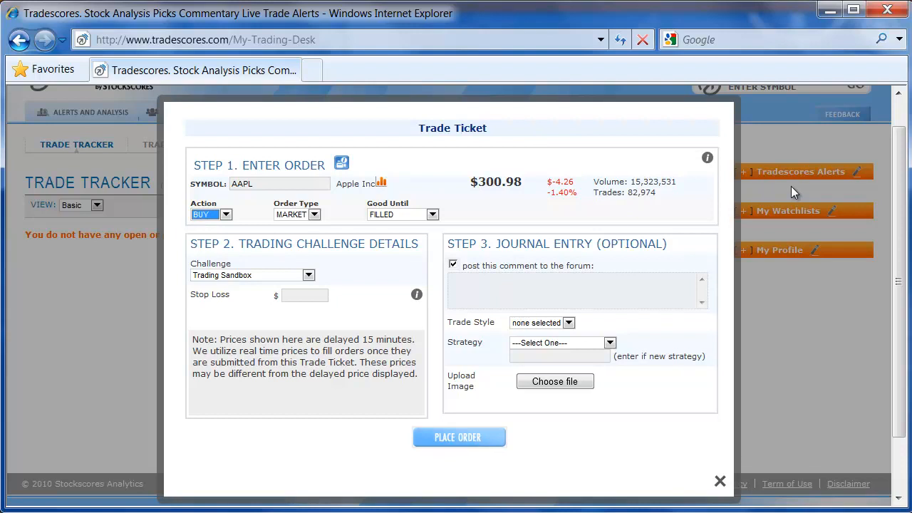
mouse_move(288, 154)
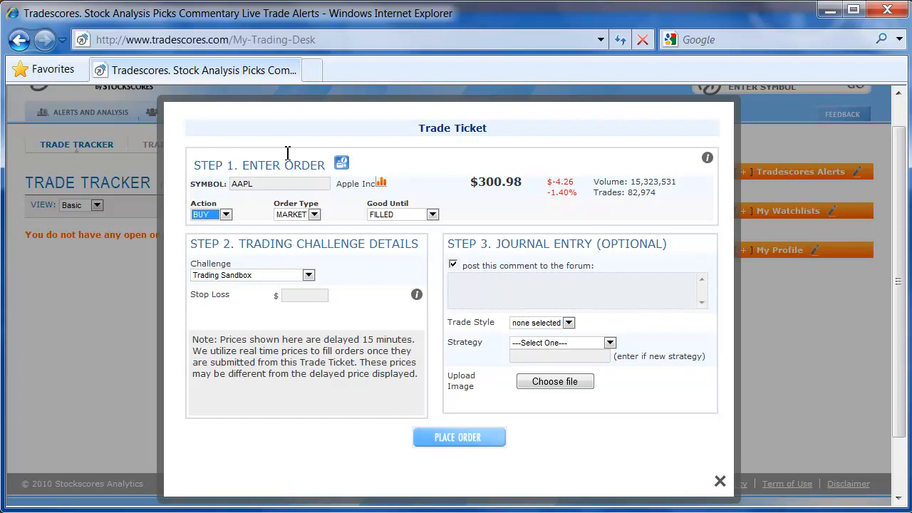
mouse_move(276, 174)
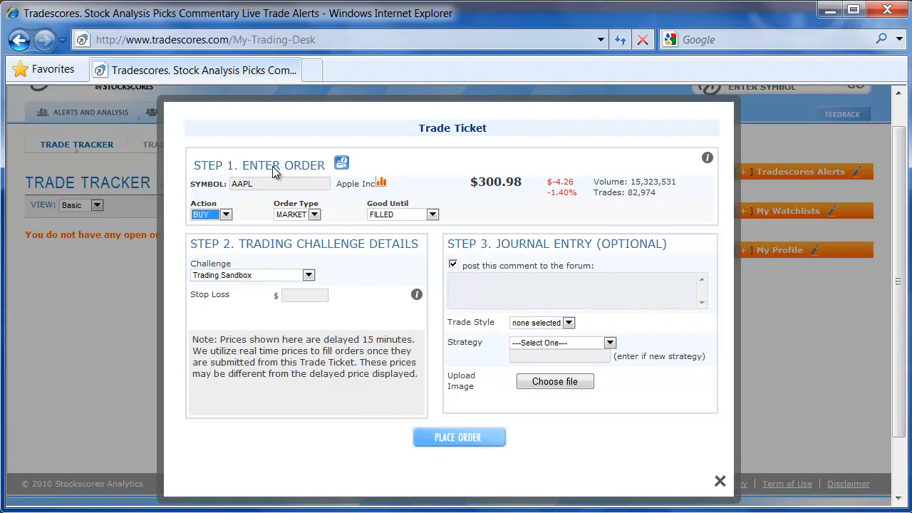
mouse_move(223, 191)
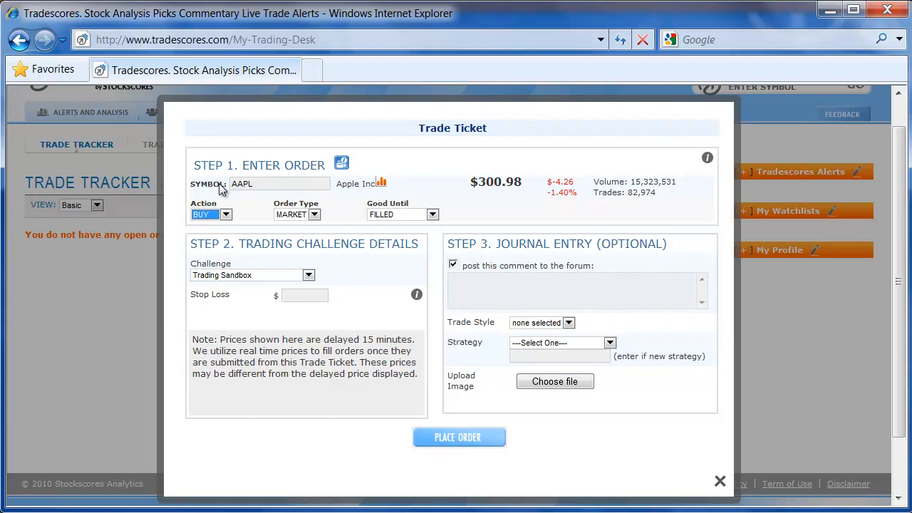
mouse_move(227, 191)
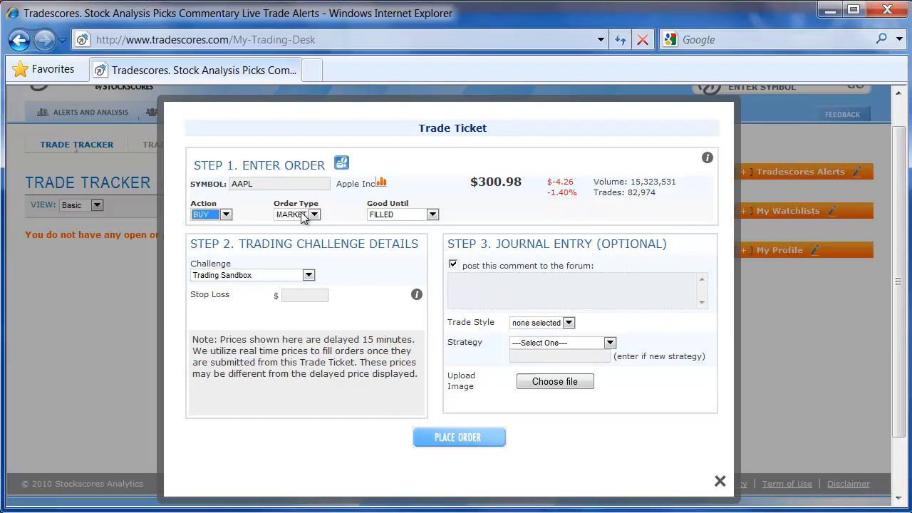
mouse_move(416, 200)
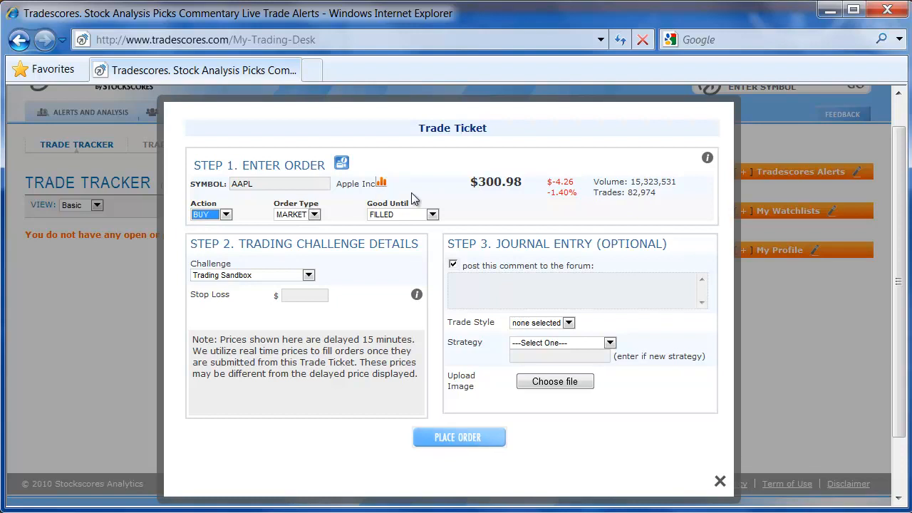
mouse_move(426, 206)
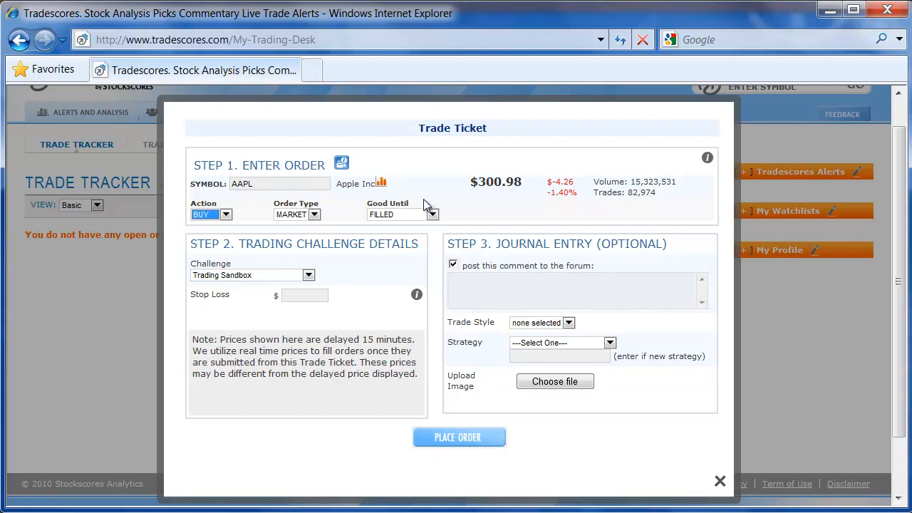
mouse_move(424, 216)
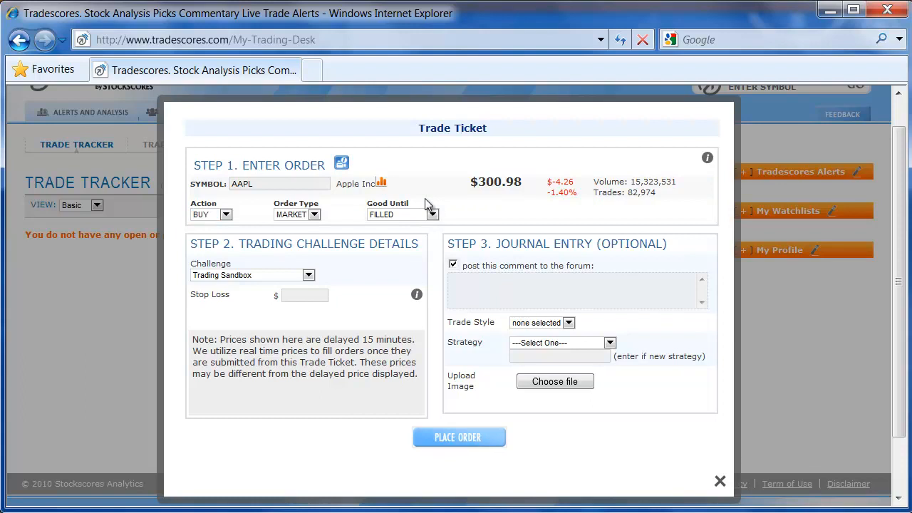
left_click(382, 182)
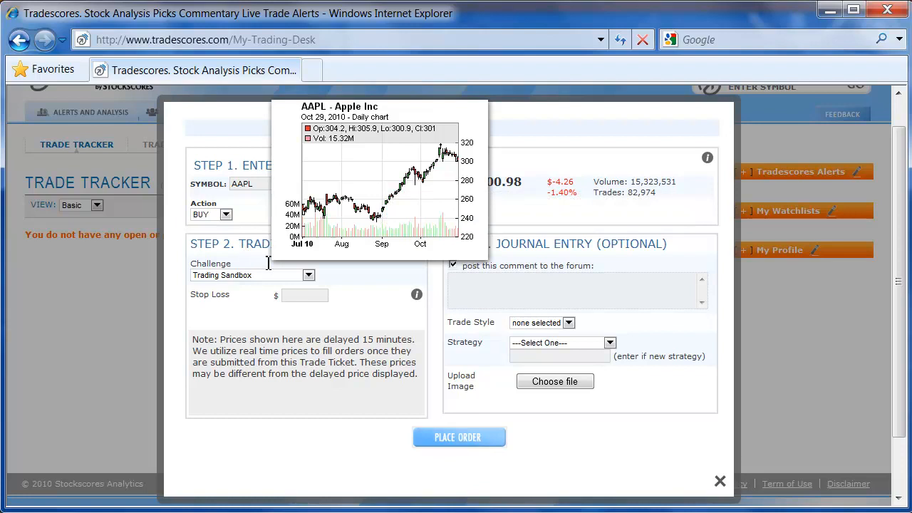
mouse_move(297, 265)
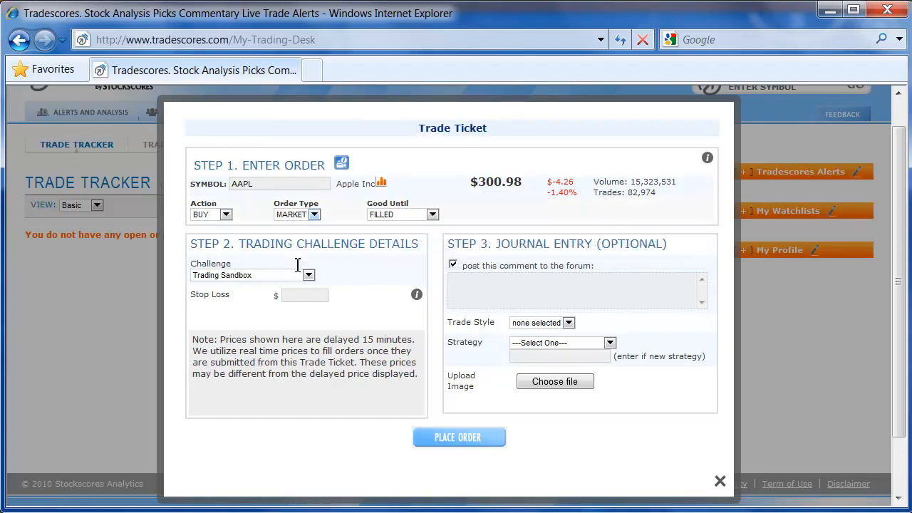
Switch the order type to STOP, then to LIMIT, adding an empty limit price field
left_click(315, 214)
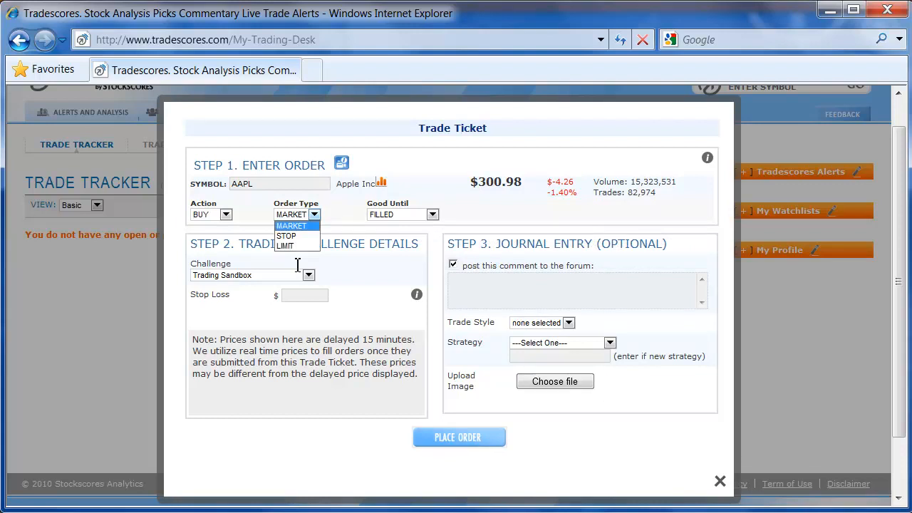
mouse_move(353, 267)
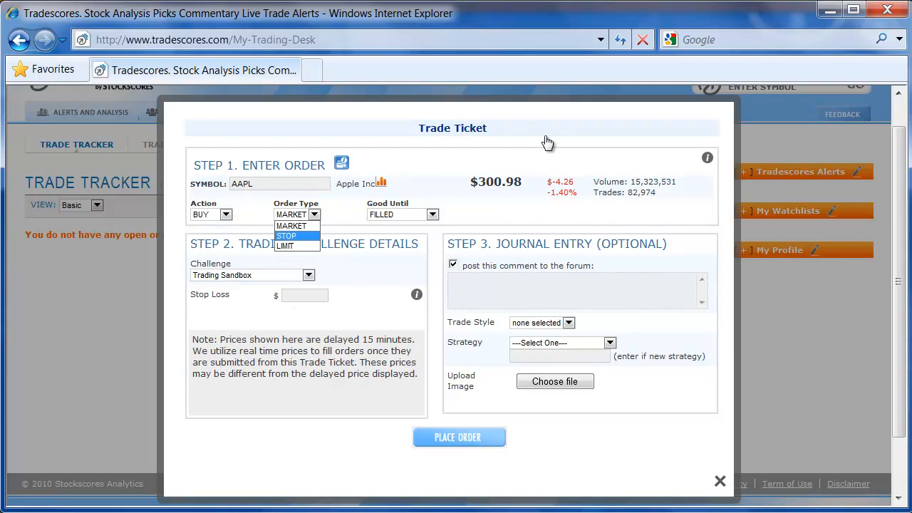
left_click(285, 236)
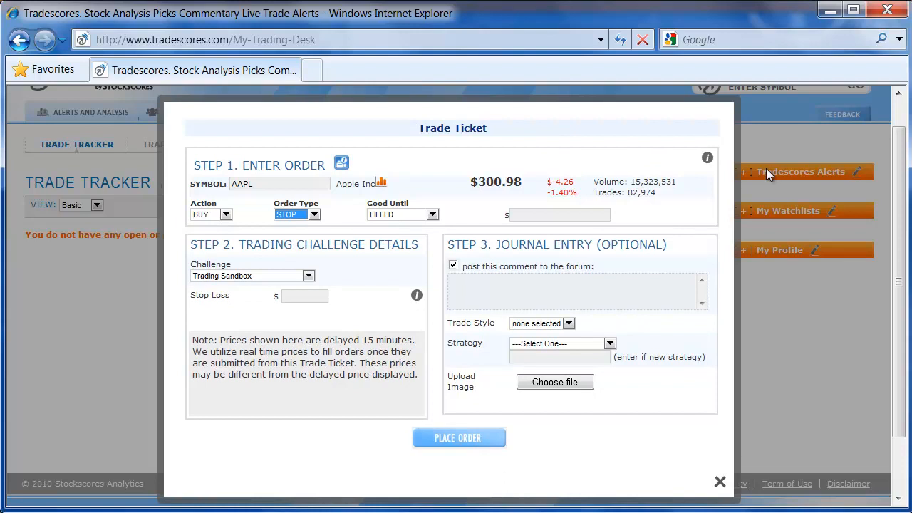
mouse_move(900, 200)
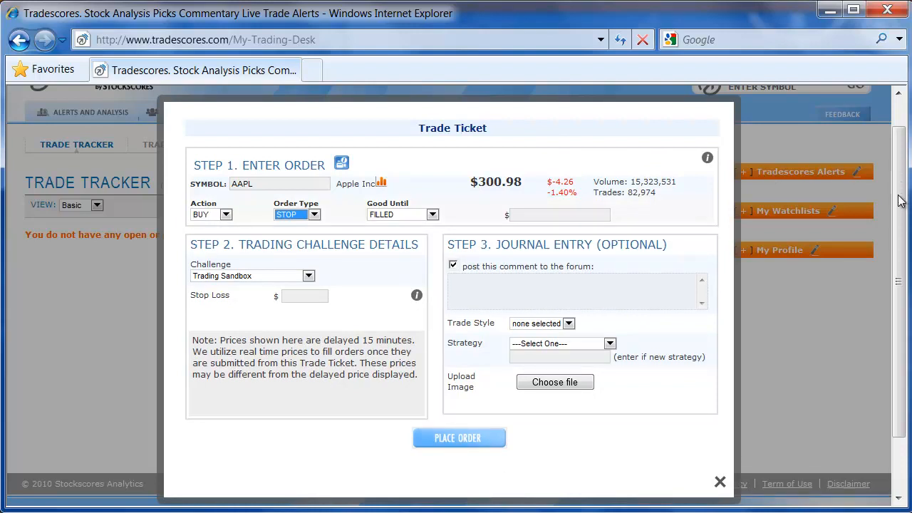
left_click(313, 214)
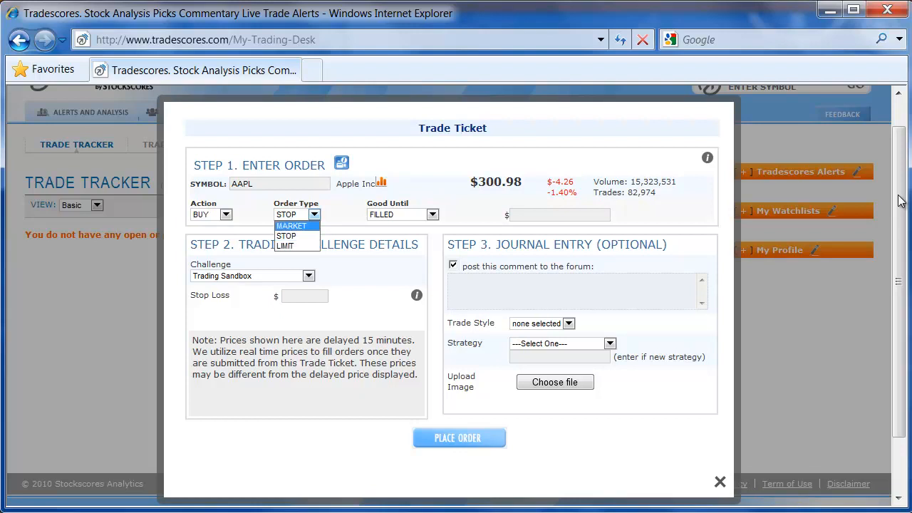
left_click(285, 245)
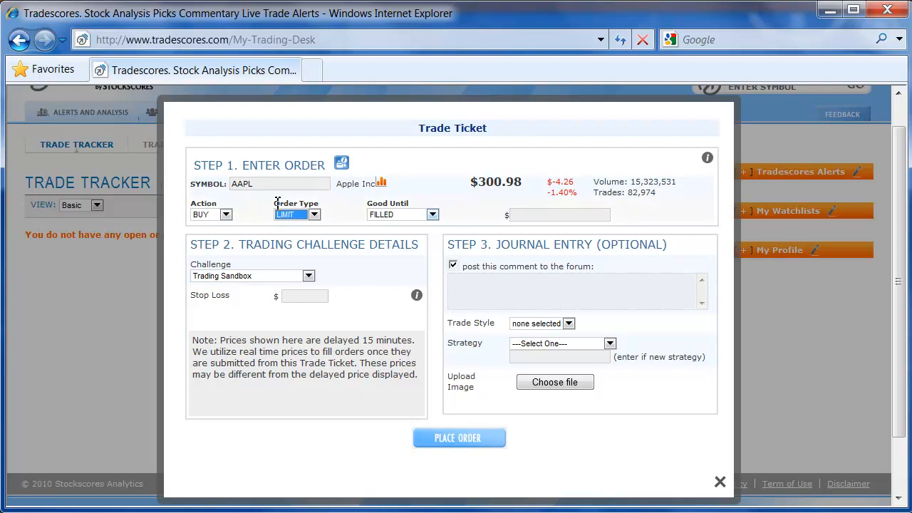
Keep the order good until FILLED and revert the order type to MARKET
left_click(432, 213)
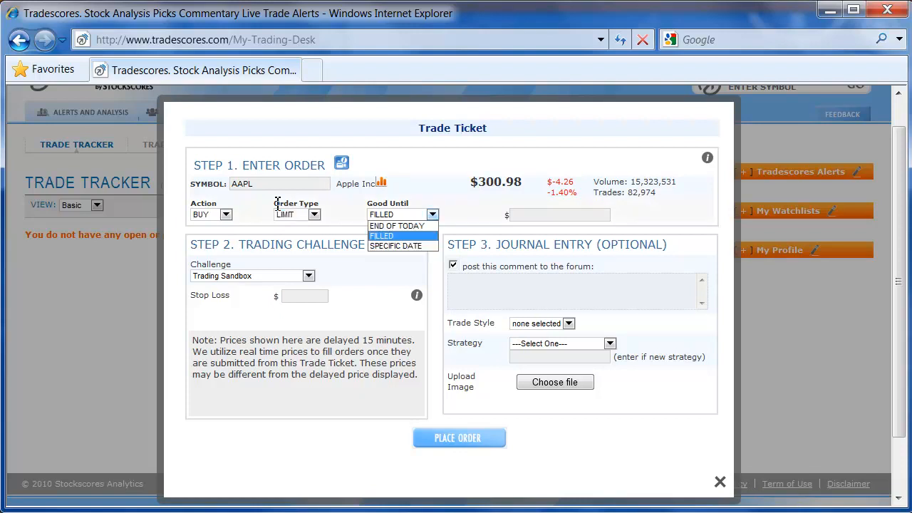
left_click(382, 237)
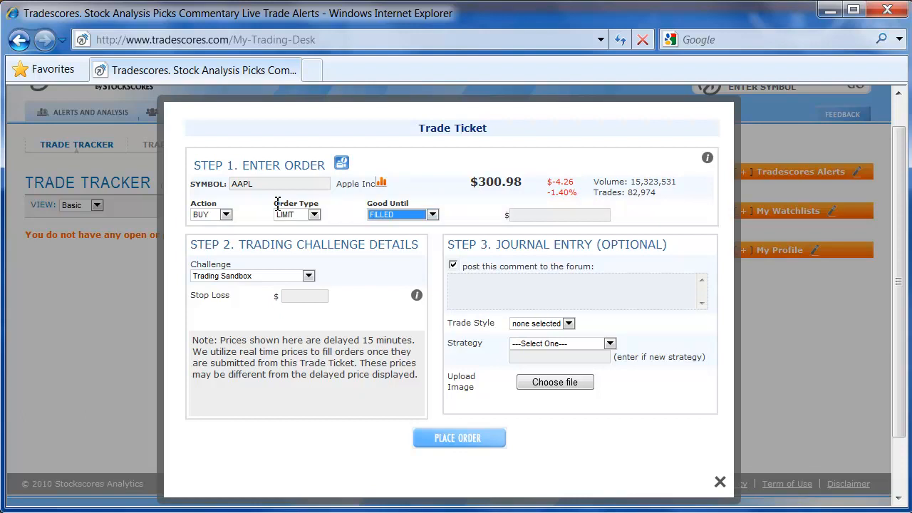
left_click(297, 213)
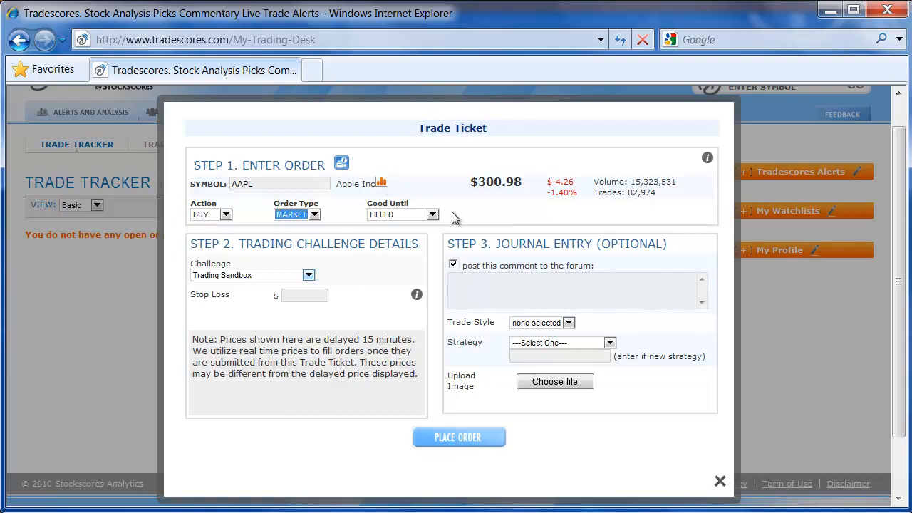
mouse_move(527, 258)
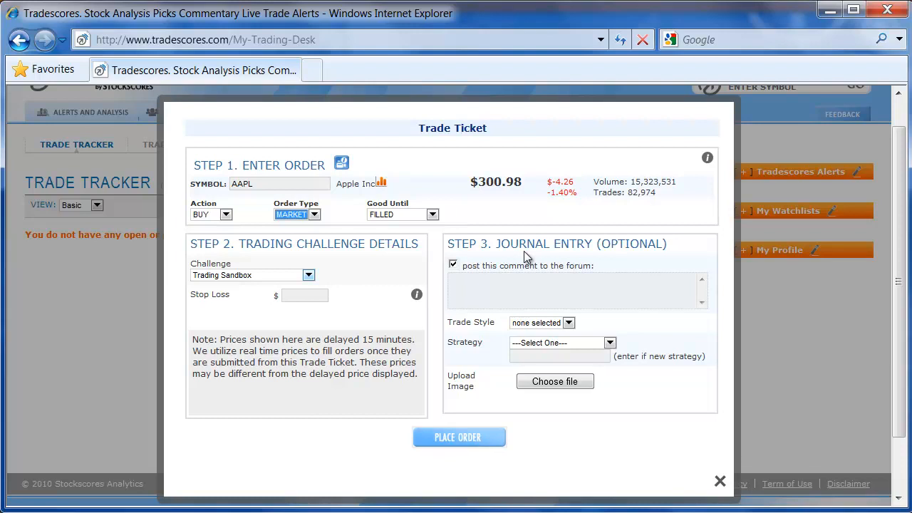
mouse_move(430, 226)
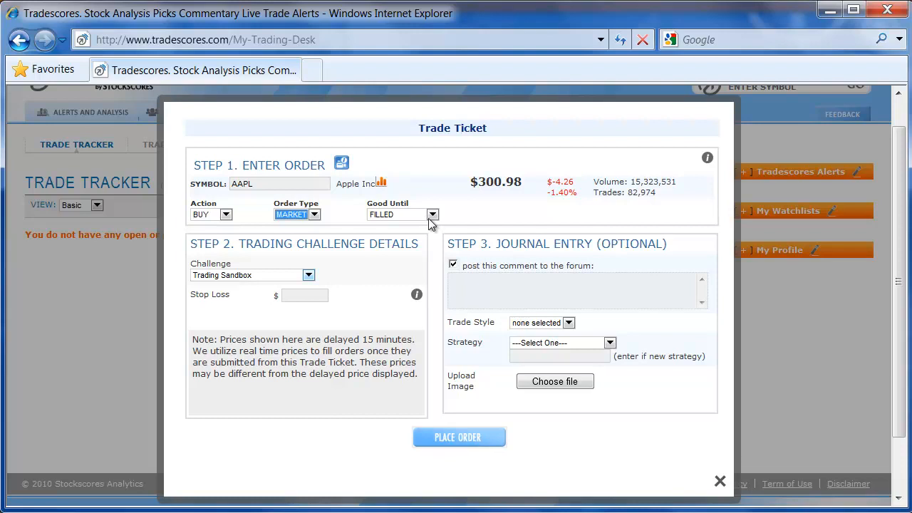
mouse_move(345, 240)
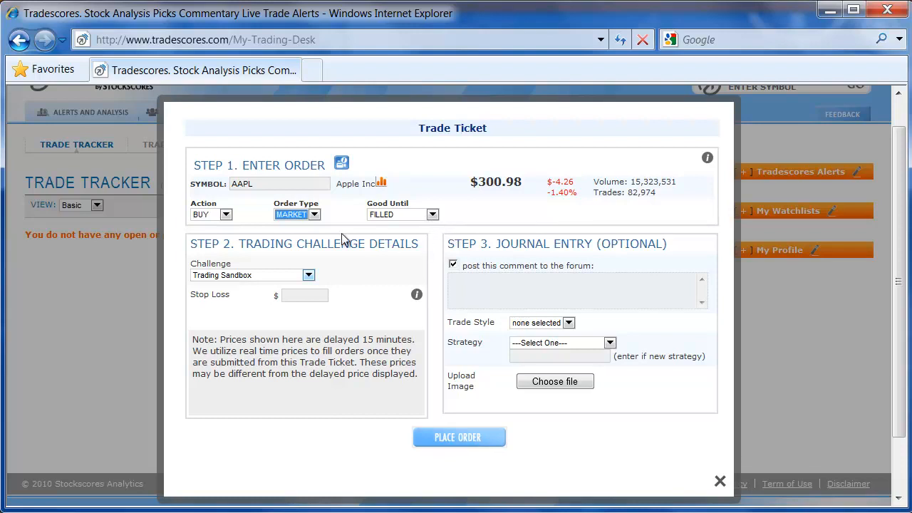
mouse_move(228, 221)
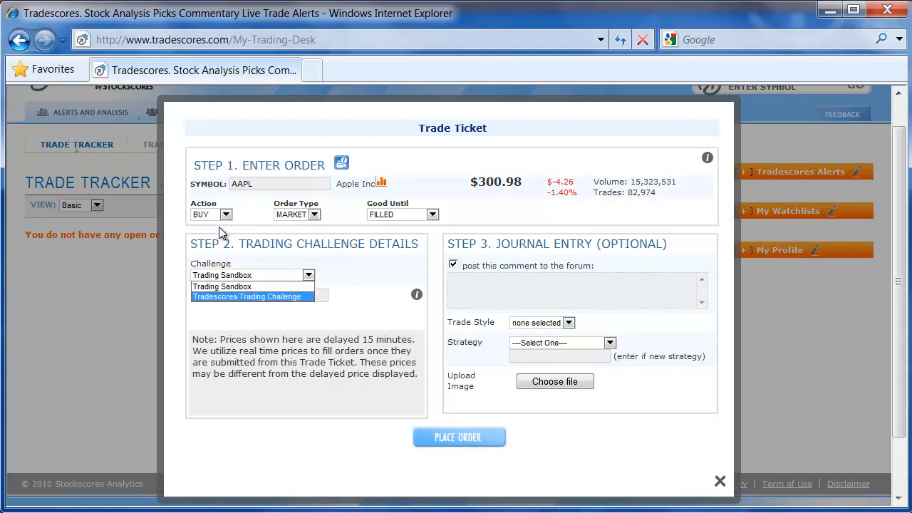
mouse_move(314, 219)
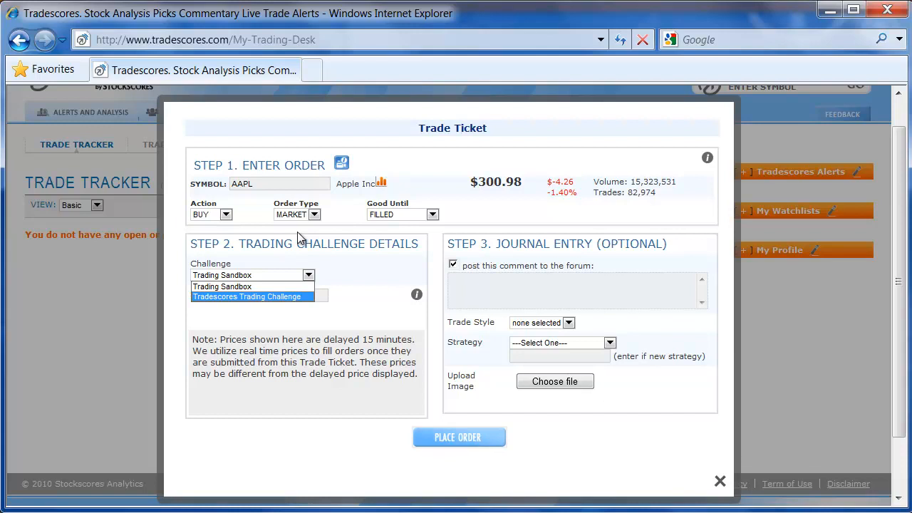
mouse_move(299, 250)
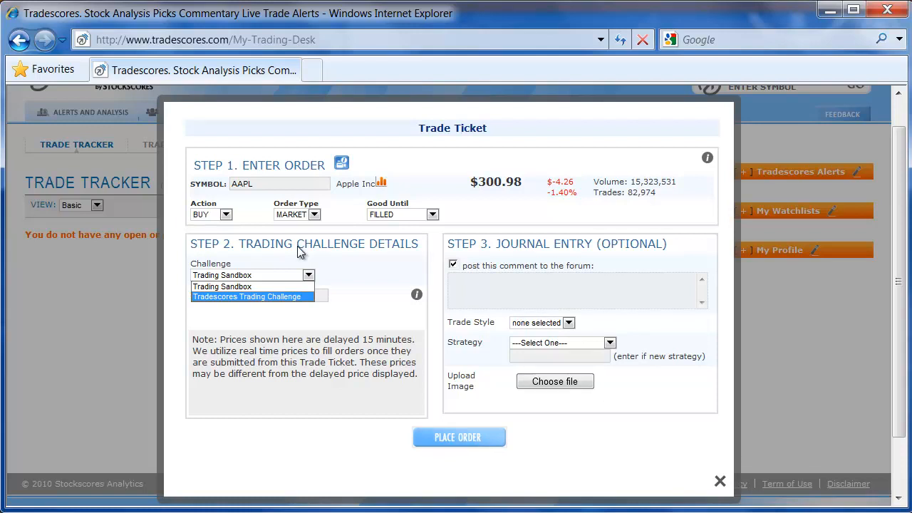
left_click(223, 285)
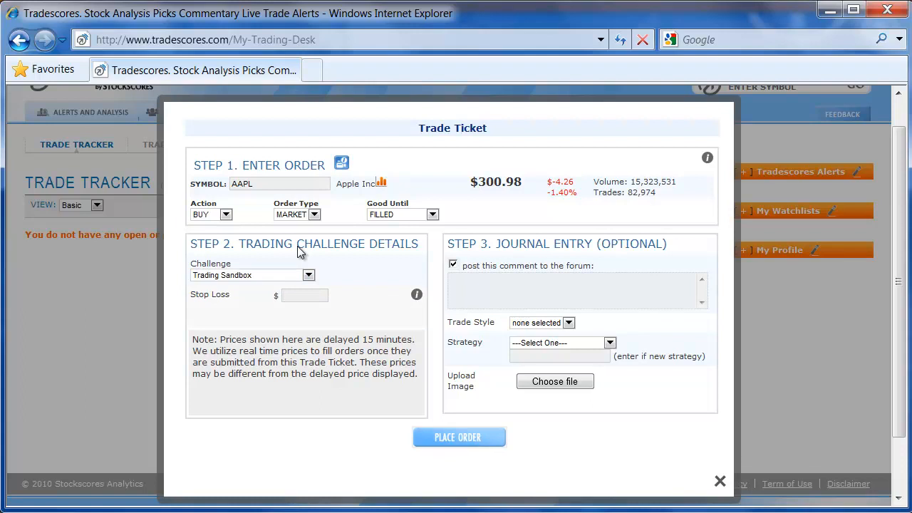
Focus the Stop Loss field to show the note that a stop loss is required for all trades
left_click(305, 295)
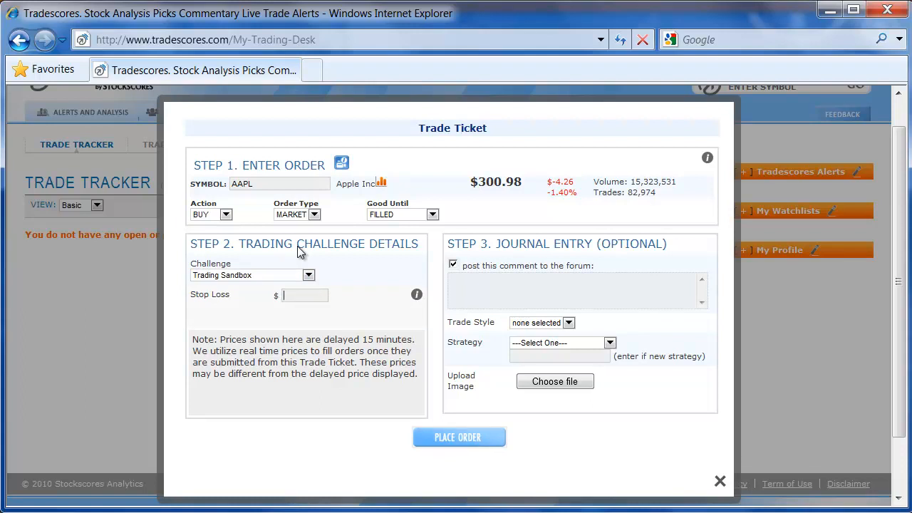
mouse_move(340, 214)
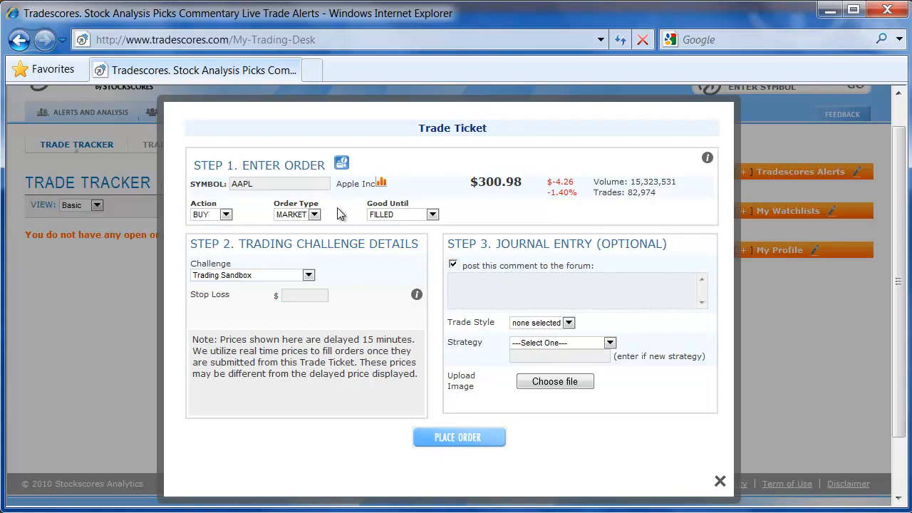
mouse_move(438, 225)
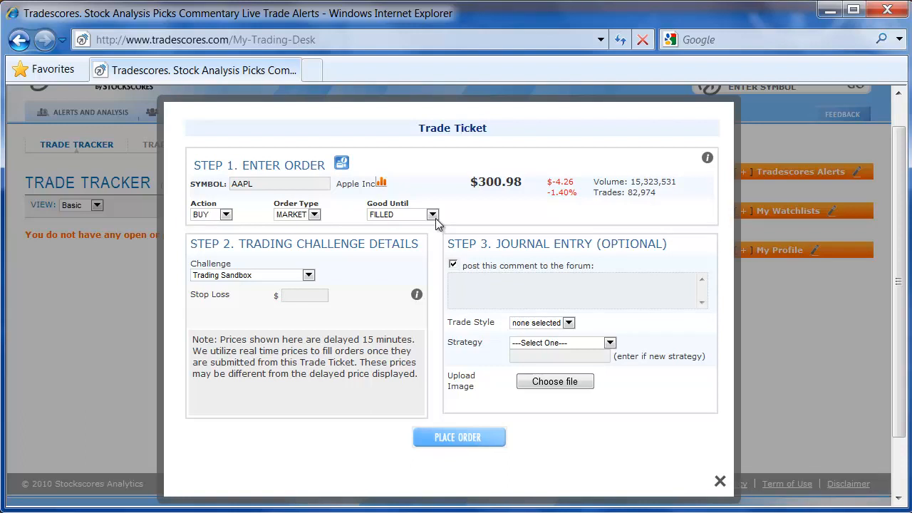
left_click(305, 295)
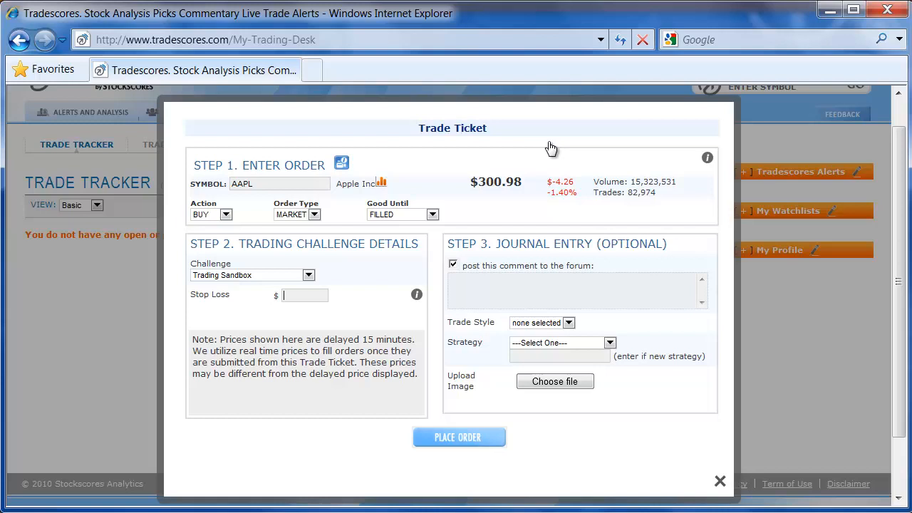
mouse_move(894, 156)
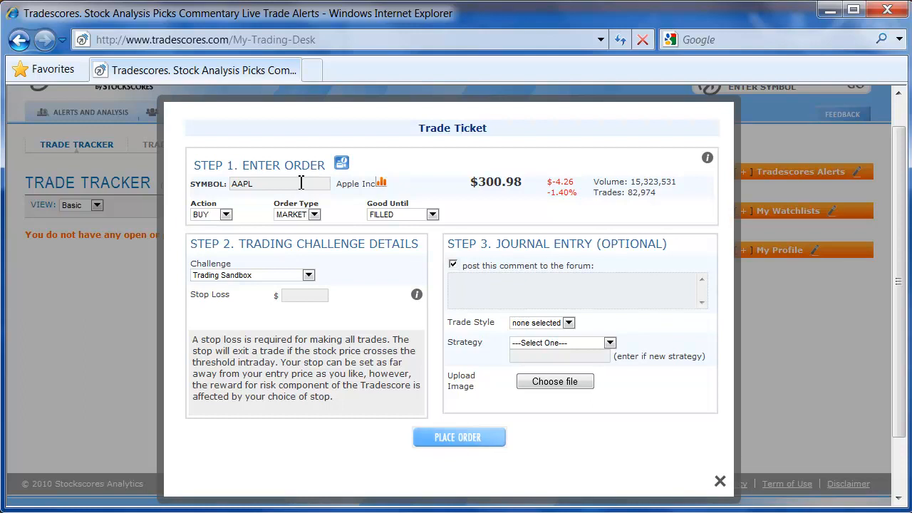
mouse_move(268, 211)
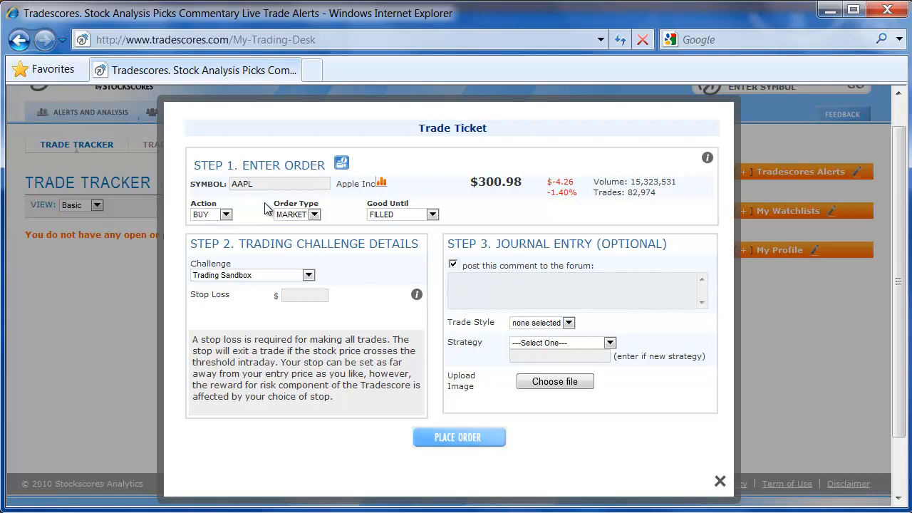
mouse_move(248, 214)
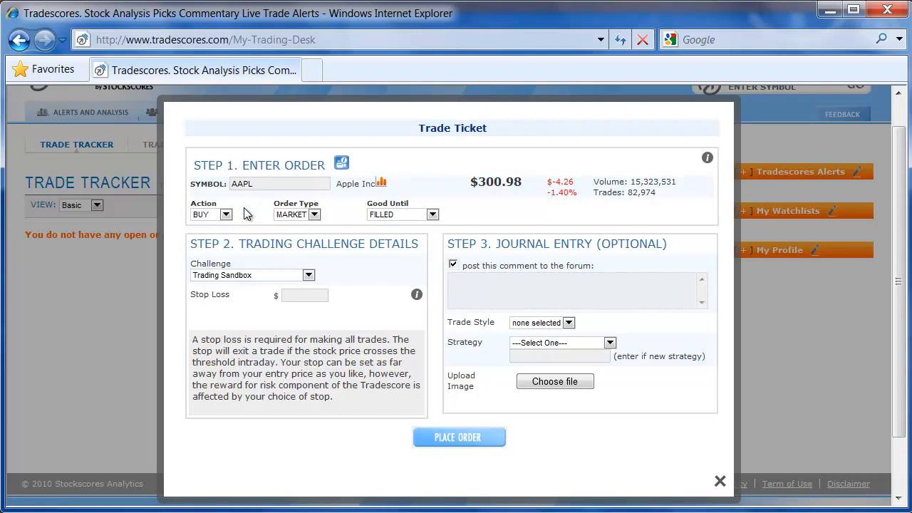
mouse_move(226, 228)
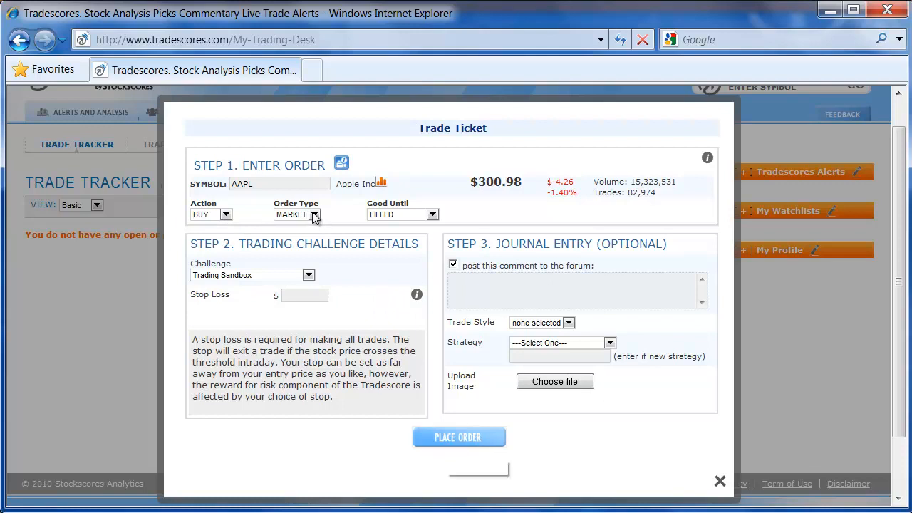
Enter a 300.00 stop loss and place the AAPL market buy for confirmation
left_click(459, 436)
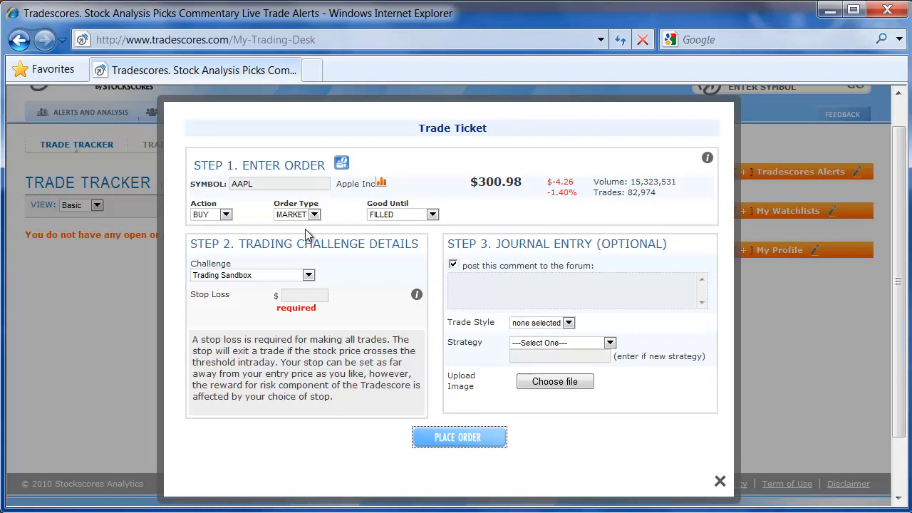
left_click(305, 295)
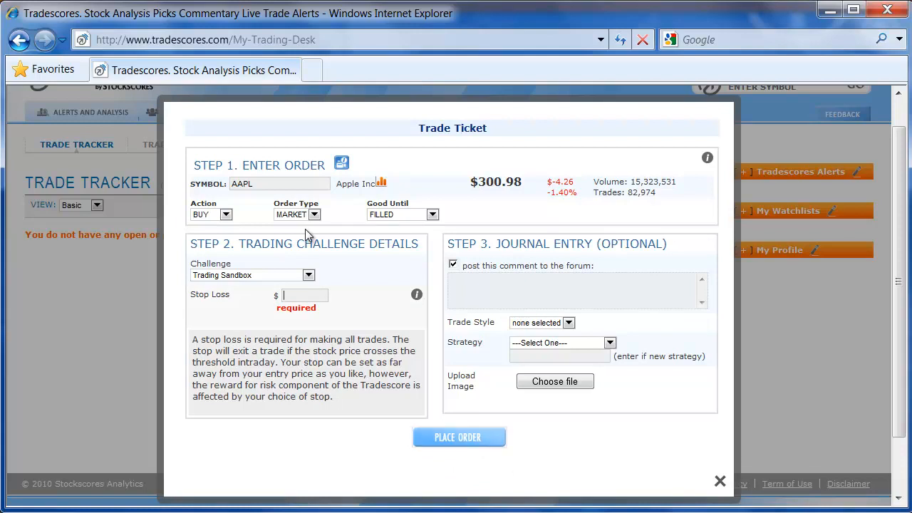
type("300.00")
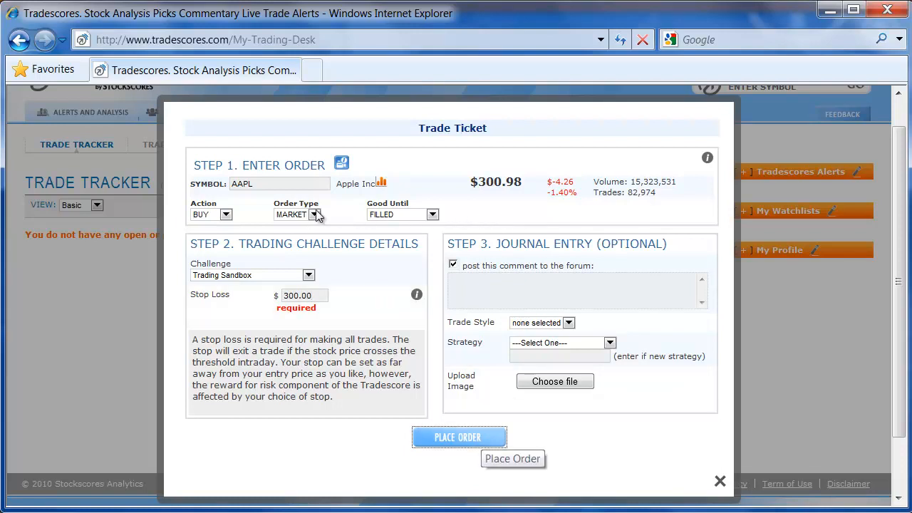
left_click(459, 436)
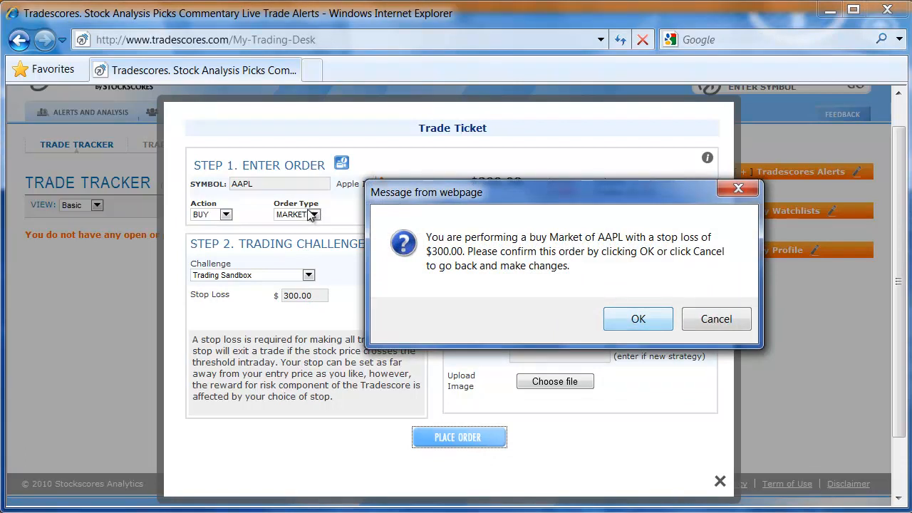
Confirm the AAPL market buy order and return to the Trade Tracker page
left_click(638, 319)
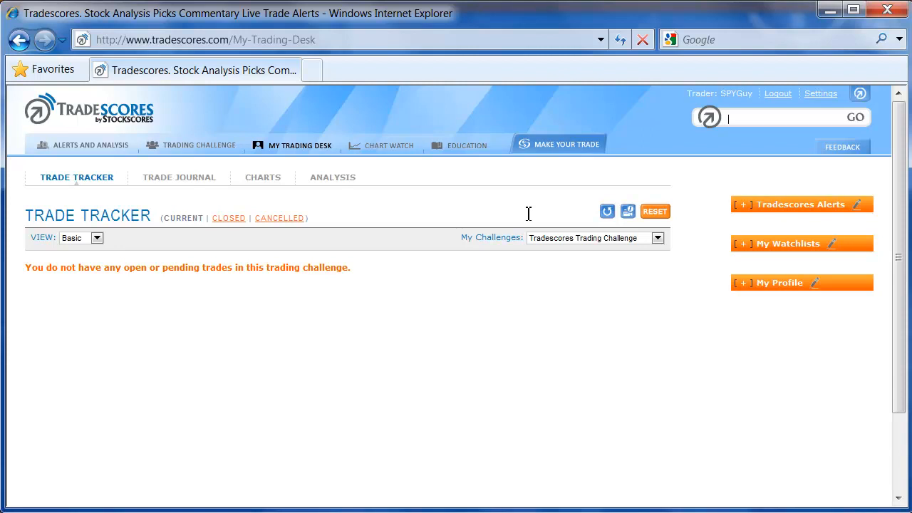
mouse_move(650, 220)
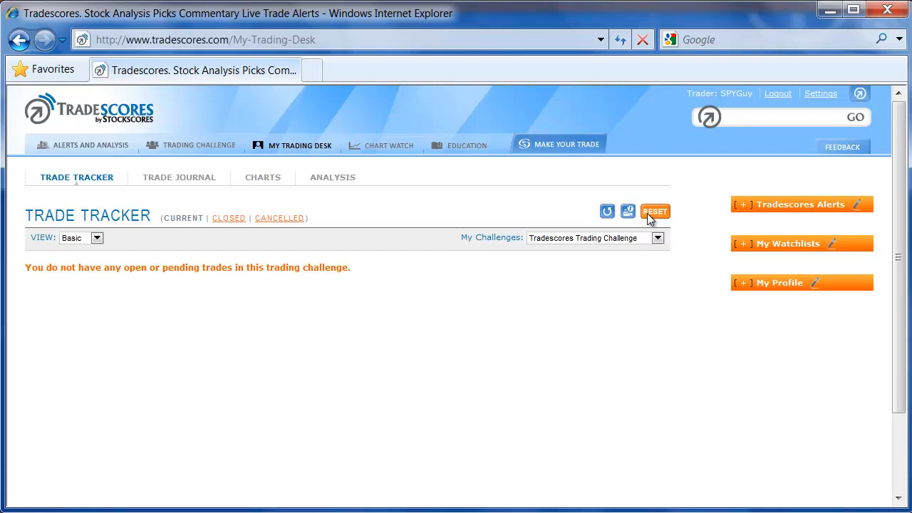
mouse_move(320, 219)
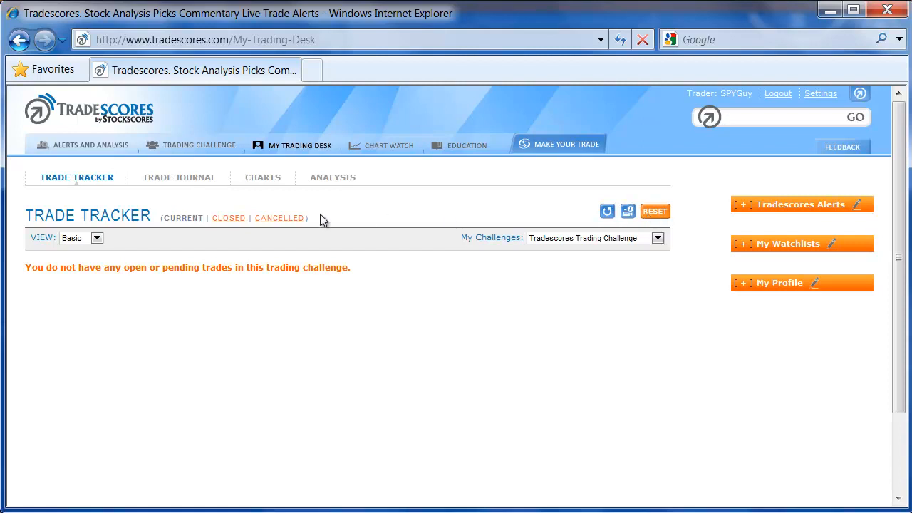
mouse_move(315, 226)
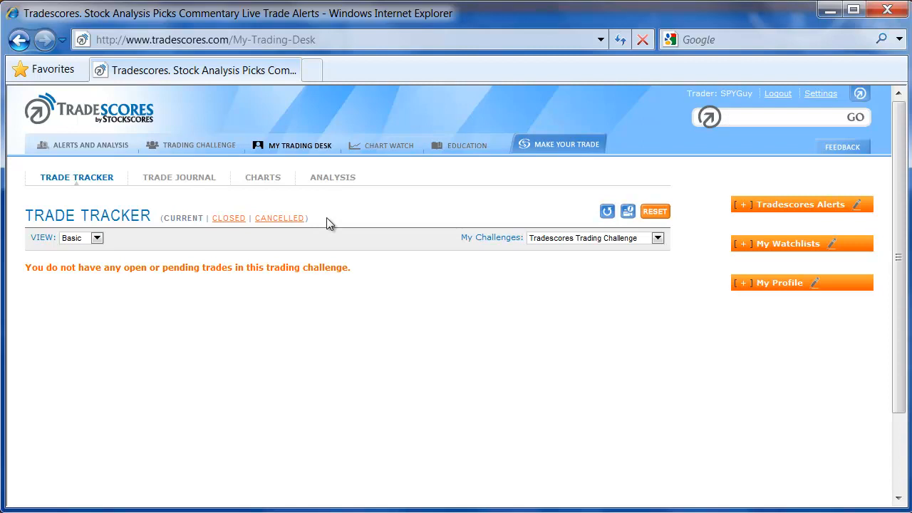
left_click(784, 117)
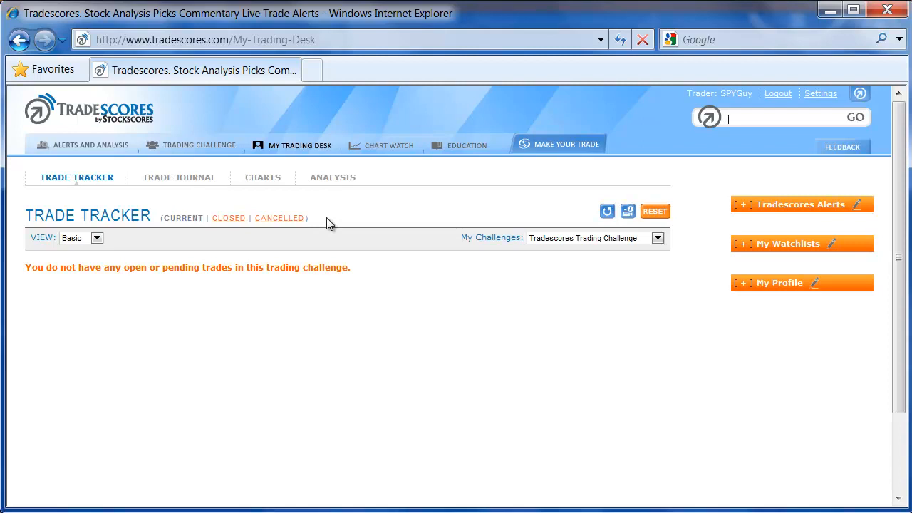
mouse_move(285, 249)
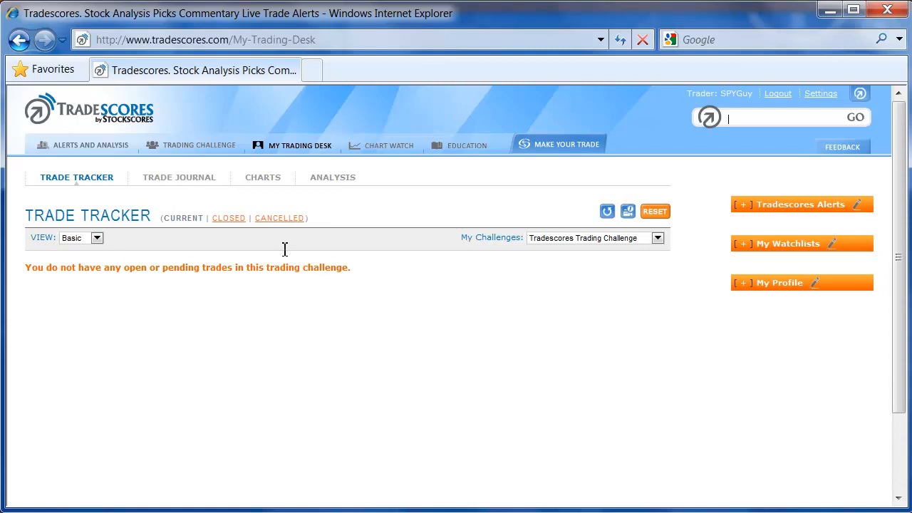